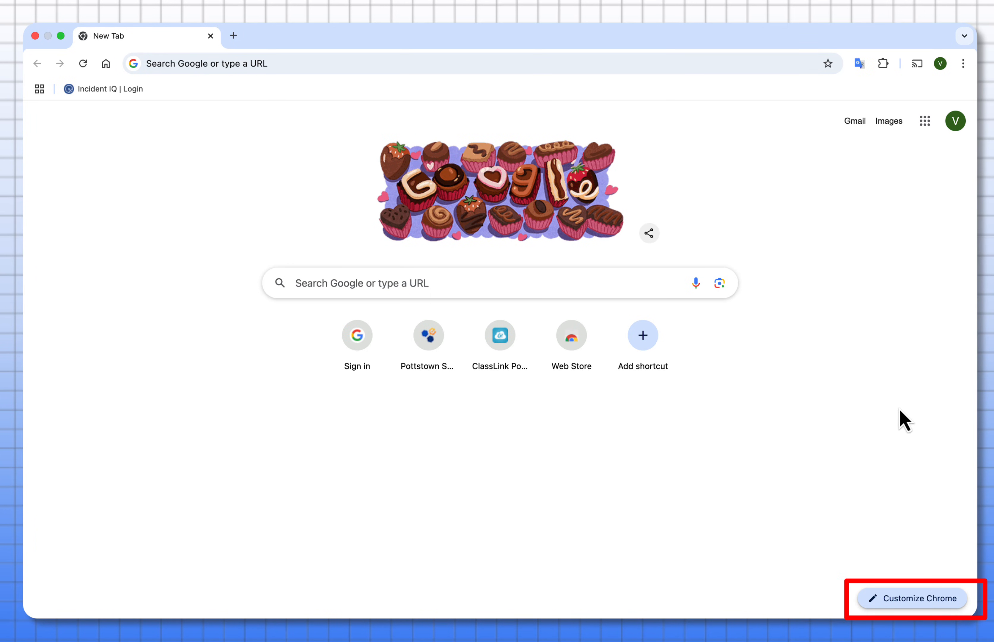
Open Customize Chrome from the New Tab page and apply the teal colour theme
left_click(913, 598)
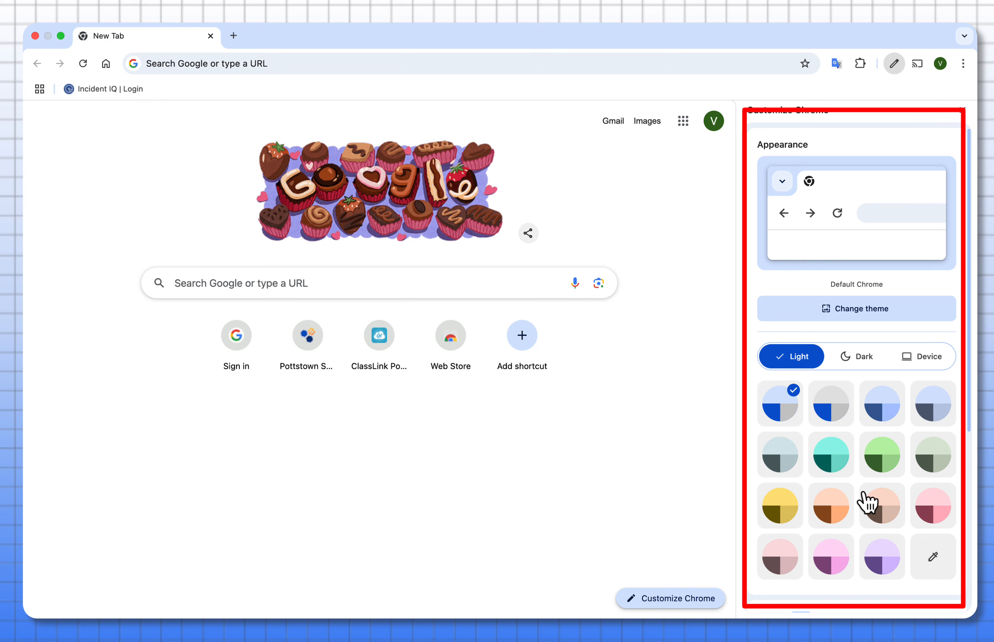
left_click(830, 454)
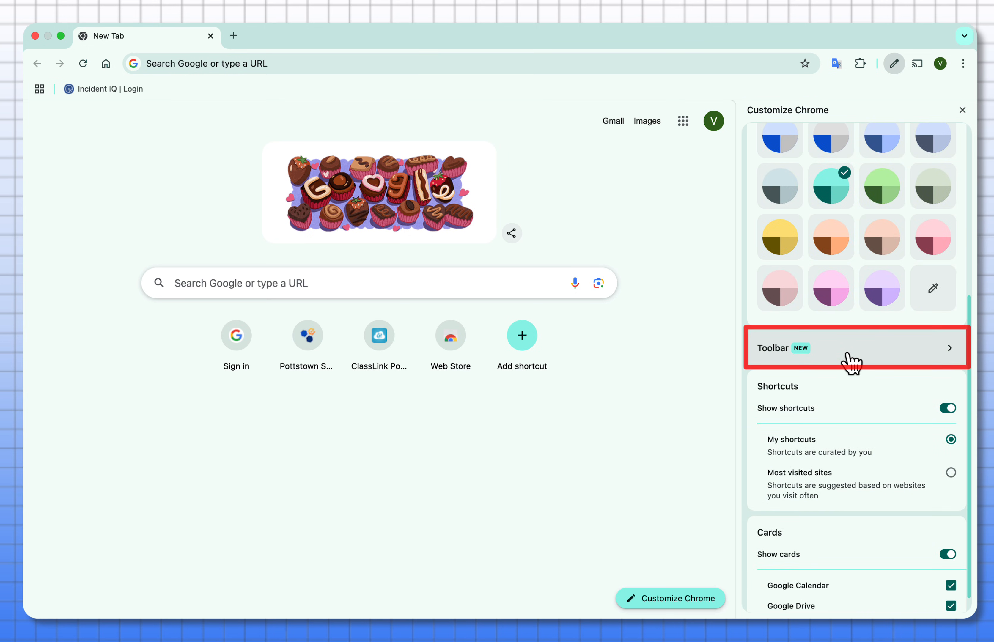
In the Toolbar settings, switch on the History and Delete Browsing Data toggles
left_click(856, 347)
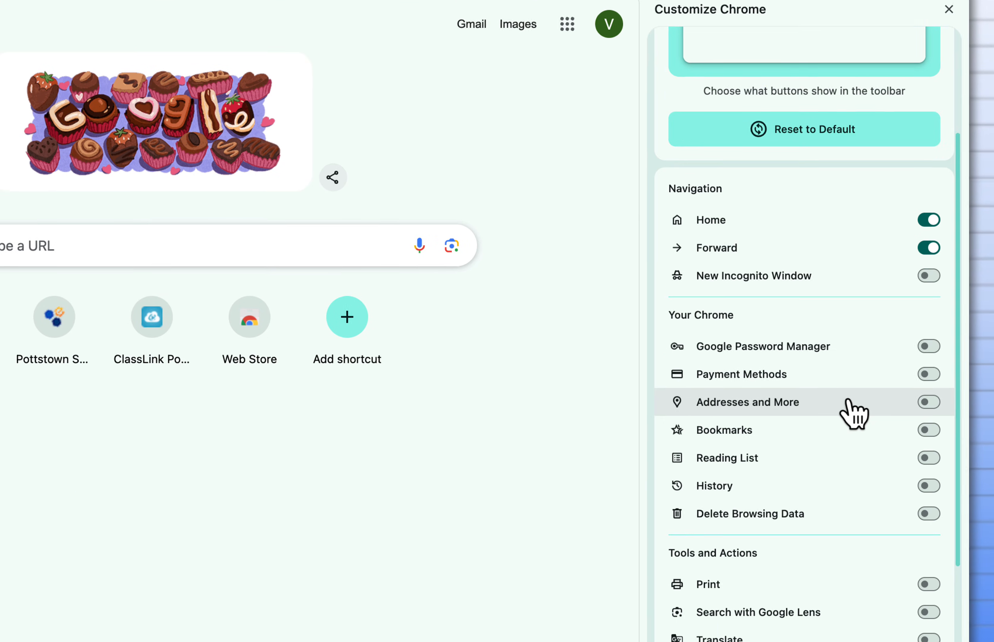
scroll("down", 3)
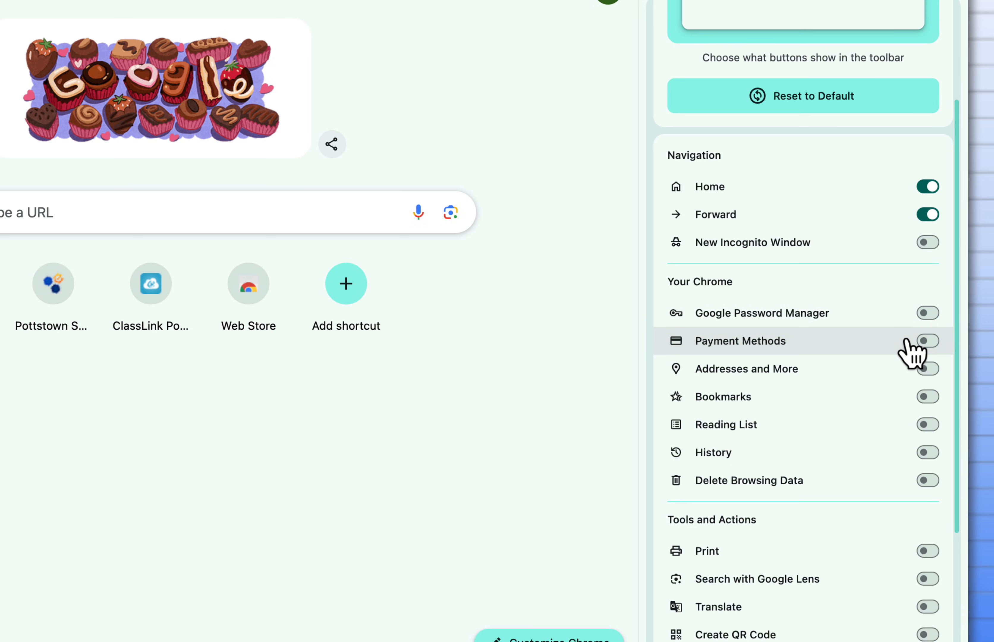
mouse_move(896, 459)
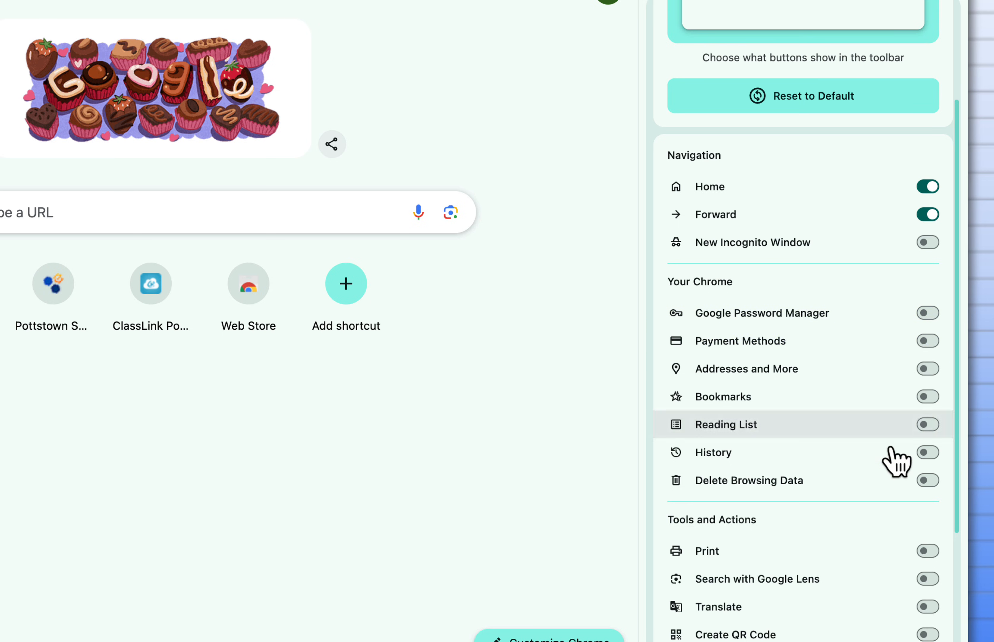
left_click(926, 452)
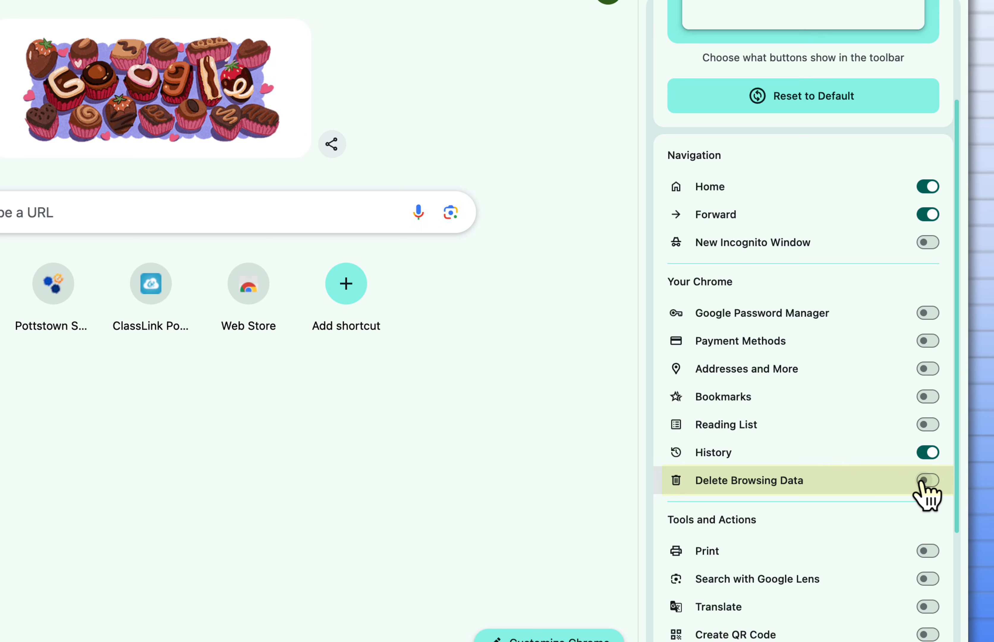
left_click(927, 480)
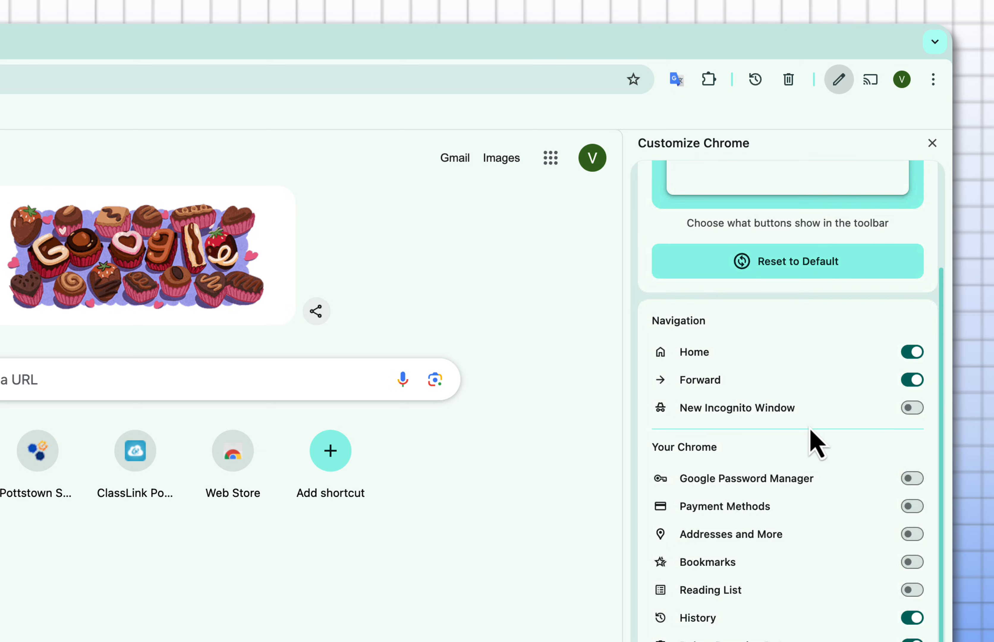
Under Tools and Actions, switch on the Create QR Code toggle
scroll("down", 3)
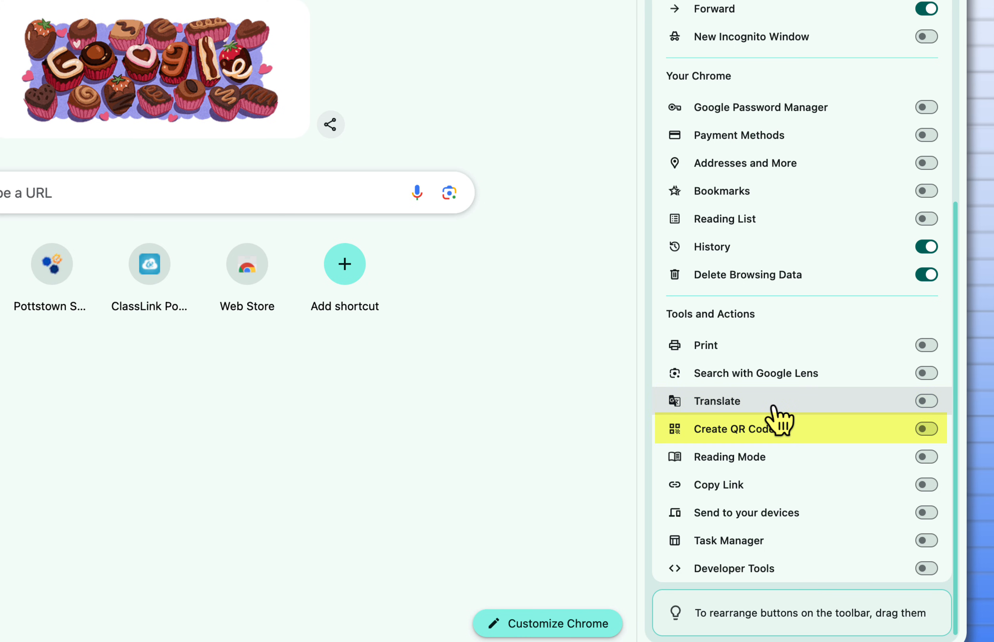
mouse_move(837, 444)
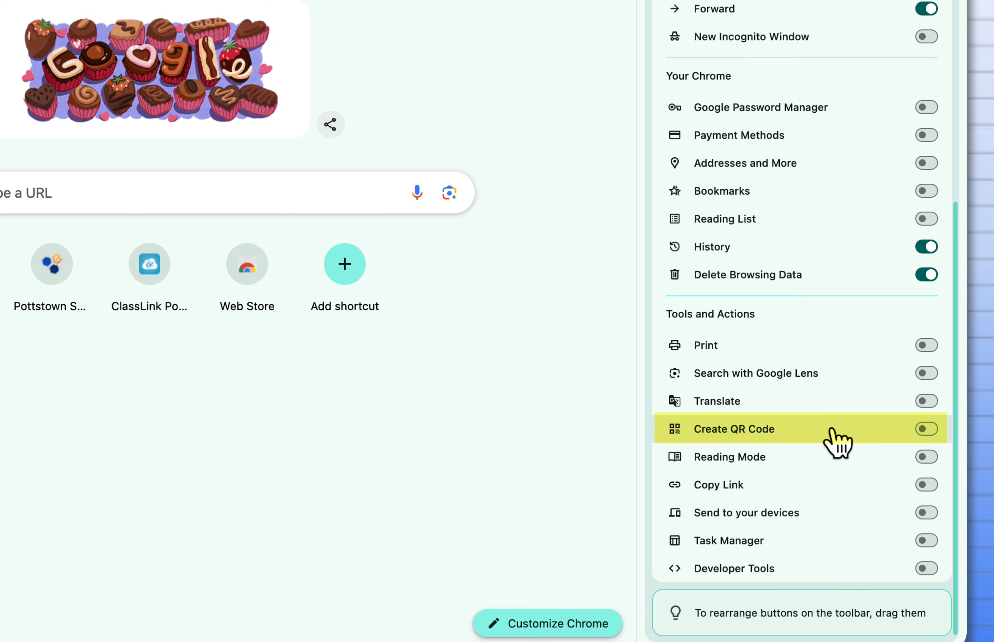
left_click(925, 428)
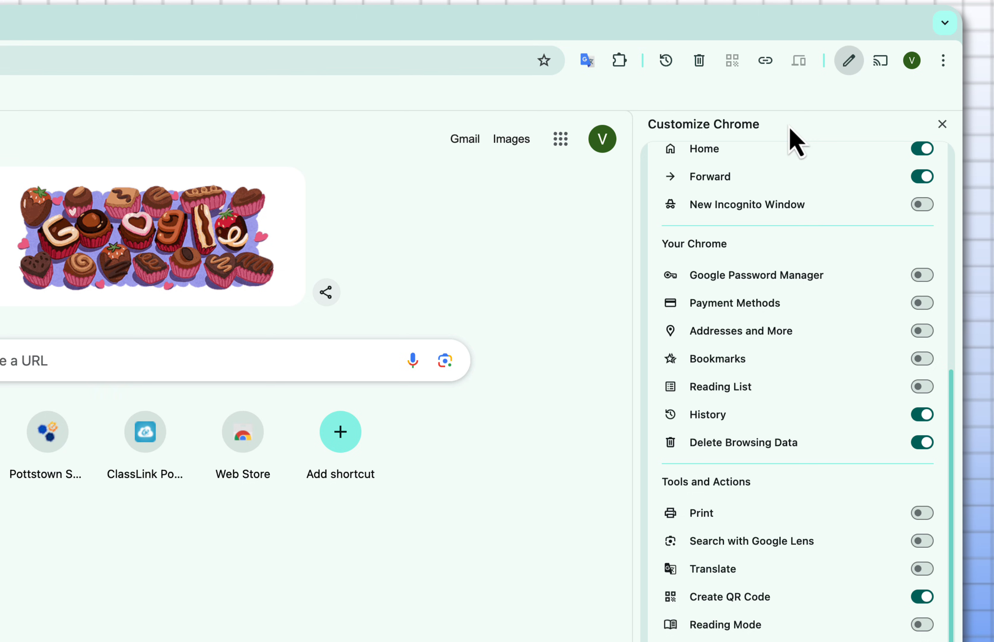